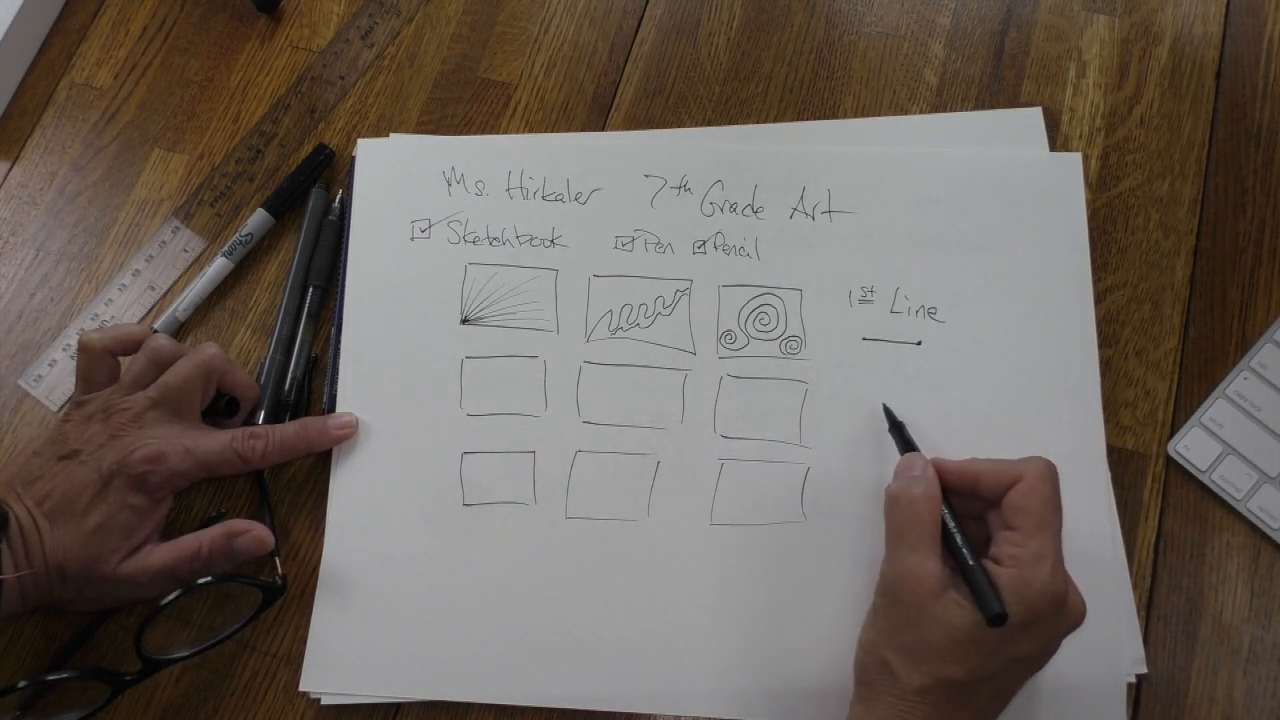
text(Shapes)
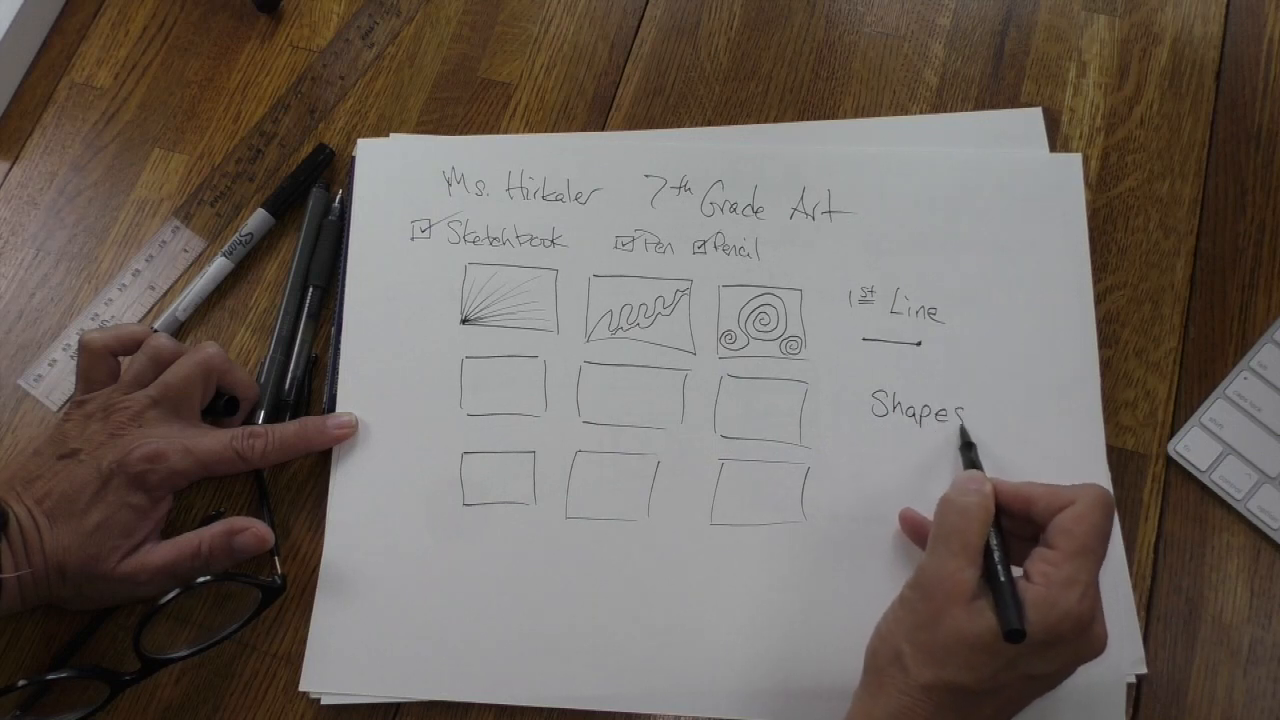
drag(870, 430, 960, 425)
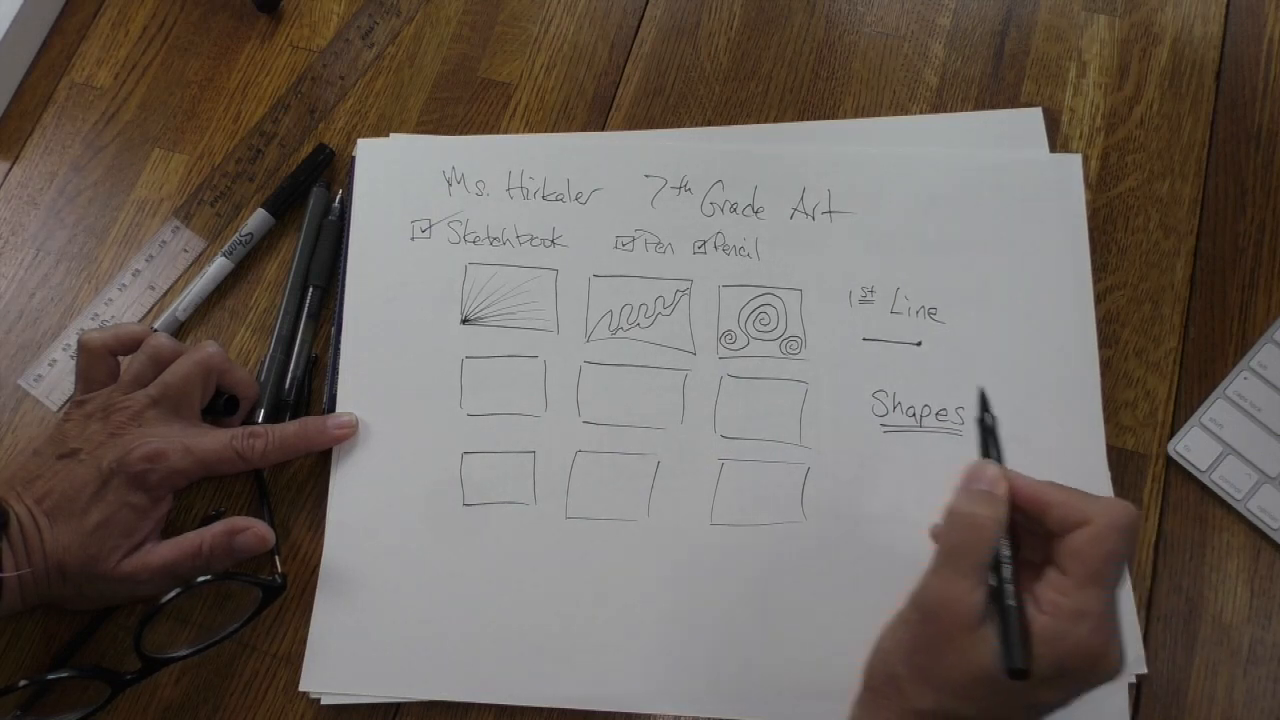